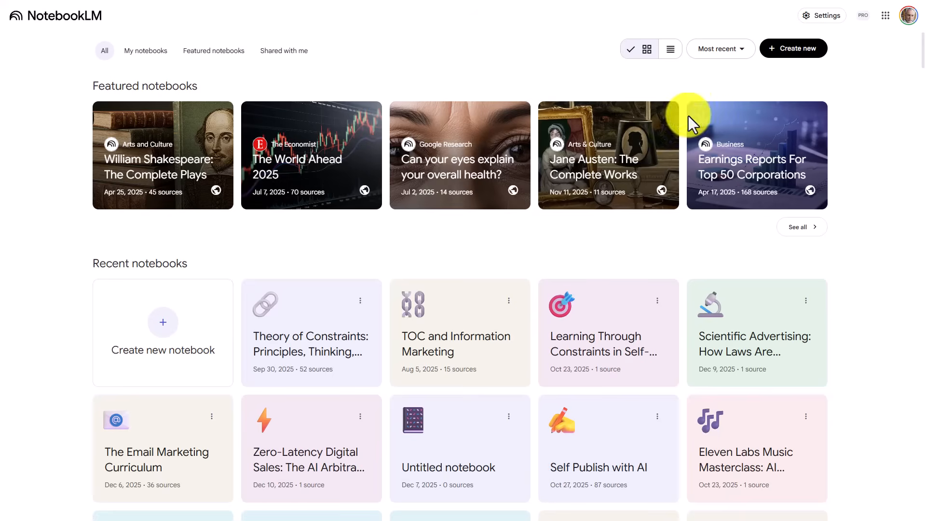
mouse_move(873, 227)
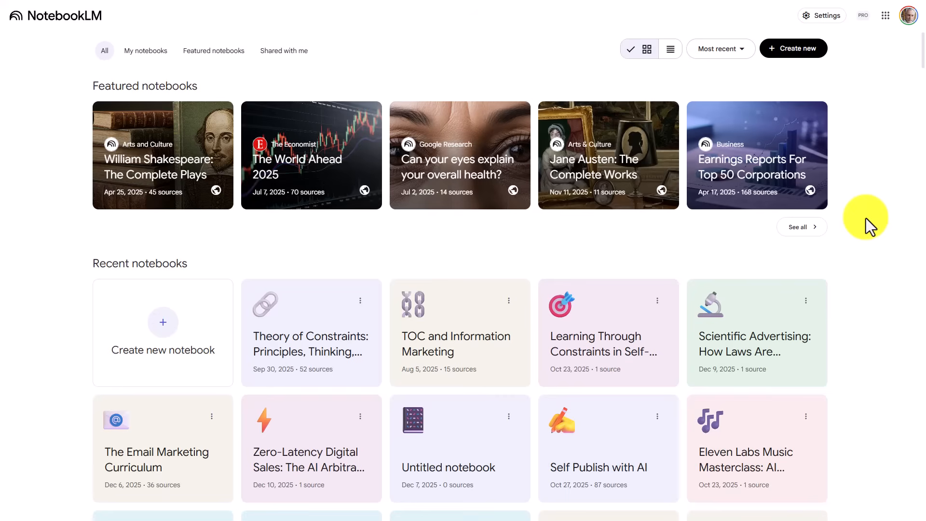
mouse_move(440, 414)
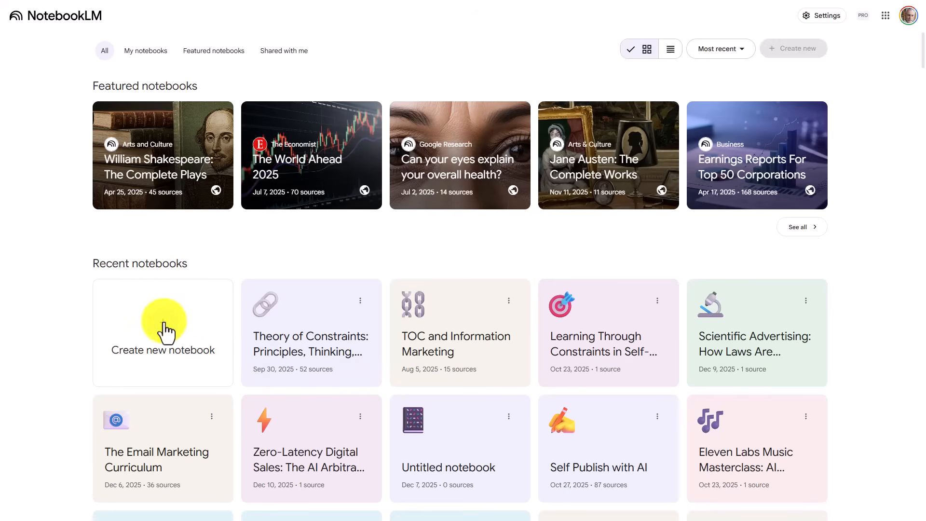
Create a new notebook and choose the script file to upload as a source.
left_click(162, 333)
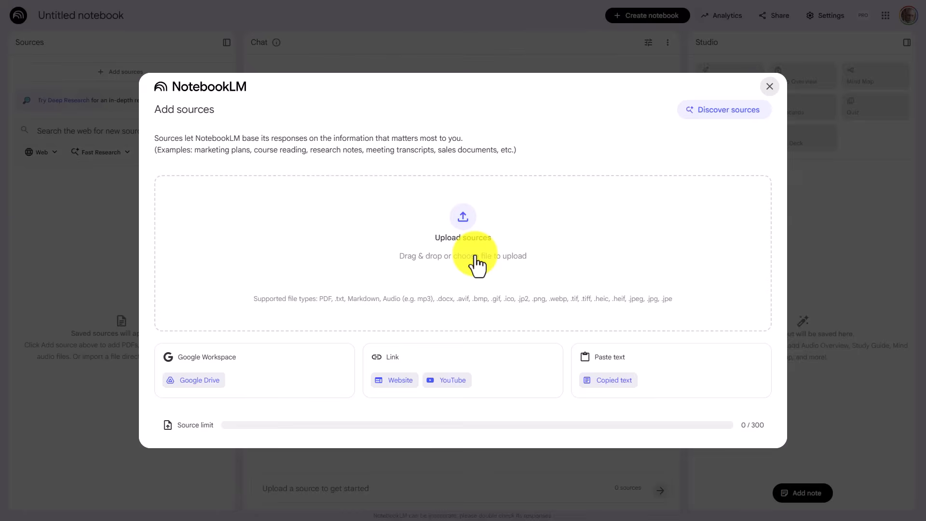
left_click(475, 256)
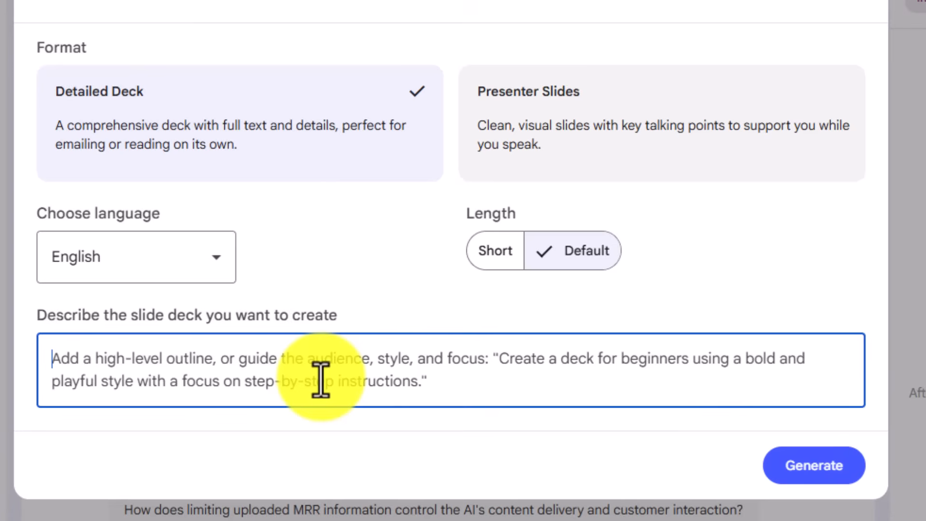
Describe a one-slide hand-drawn deck for professionals and set its length to Short.
left_click(495, 251)
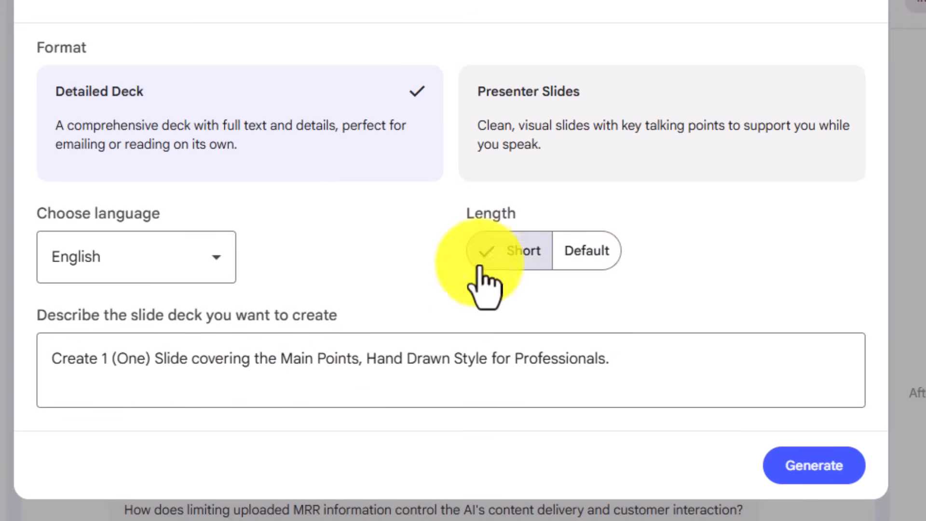
left_click(814, 466)
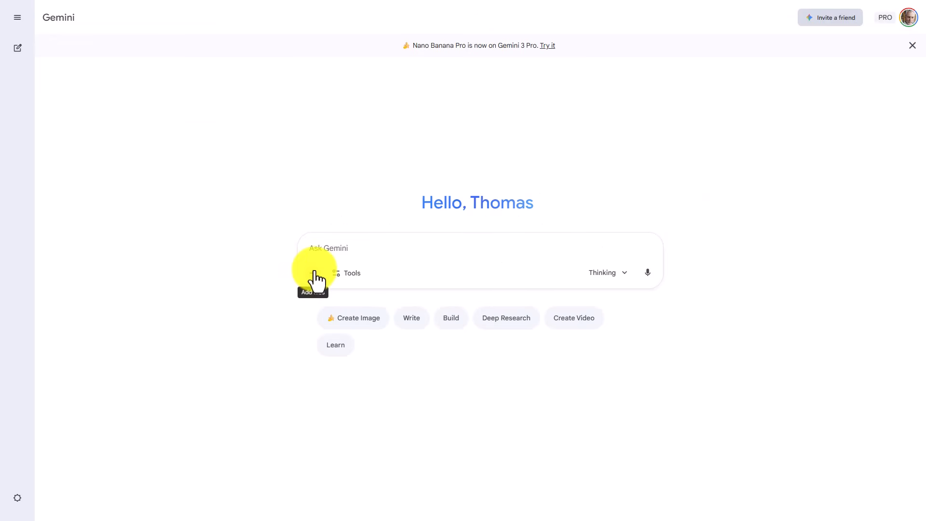
Attach the transcript TXT file and switch Gemini to Create Image mode.
left_click(313, 272)
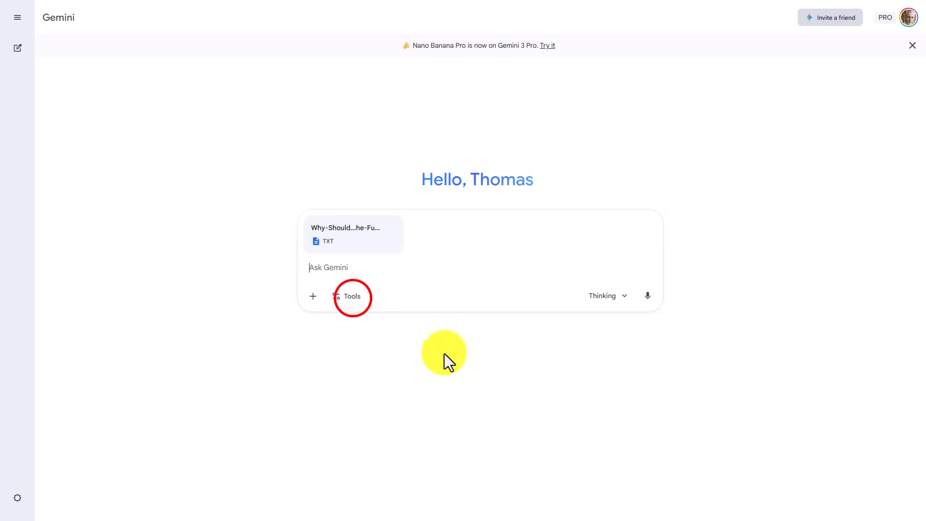
left_click(347, 296)
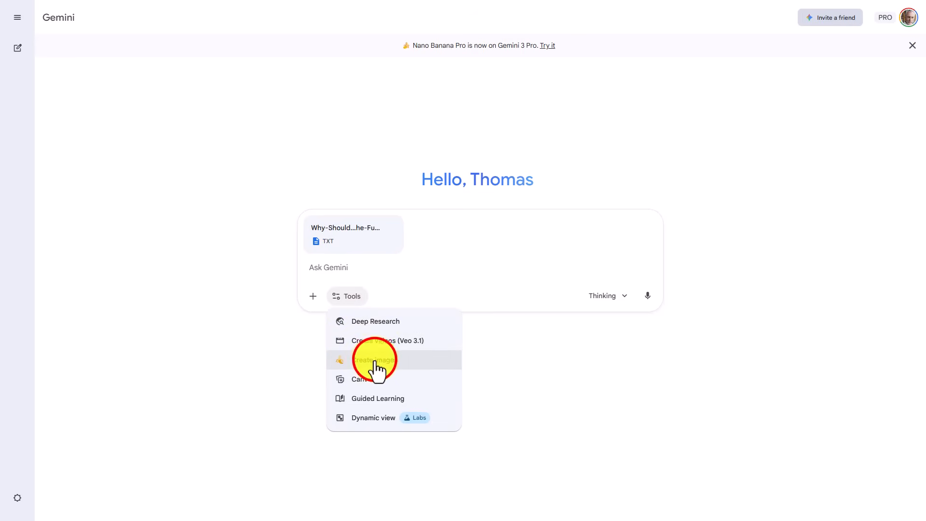
left_click(374, 360)
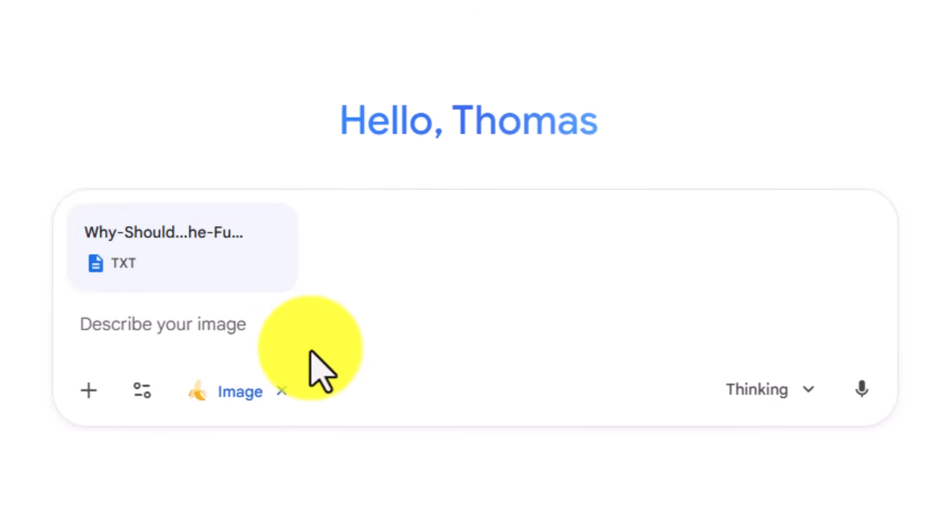
mouse_move(343, 496)
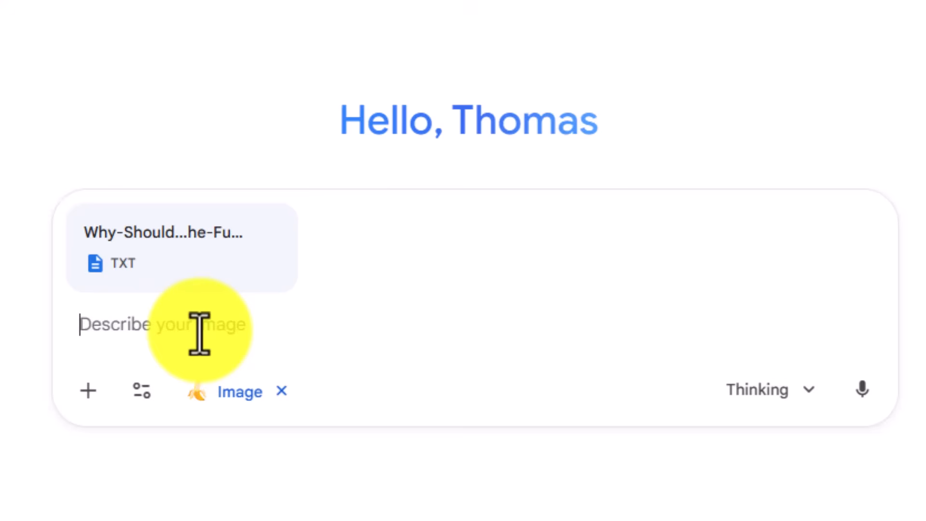
Send the prompt 'Create an Hand Drawn Style Widescreen 16:9 Infographic with the main points of the transcript'.
type("Create an Hand Drawn Style Widescreen 16:9 Infographic with the main points of the transcript")
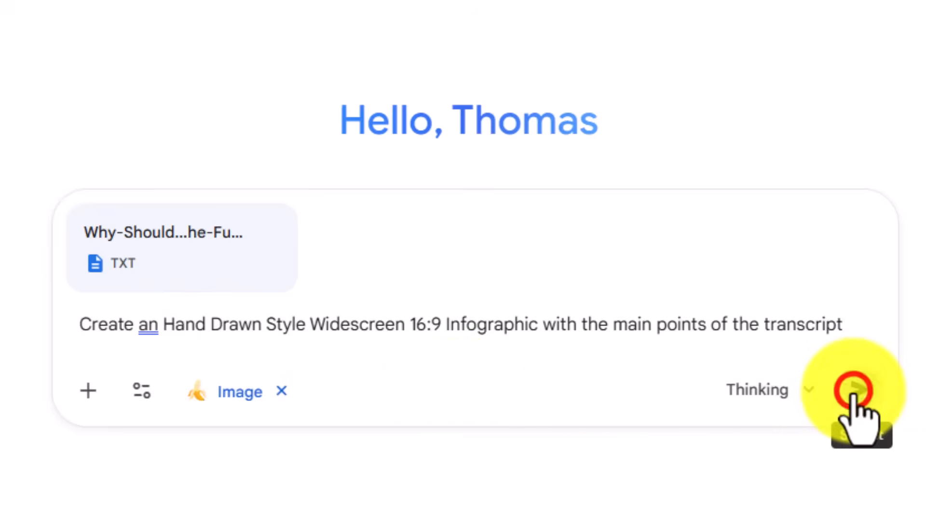
left_click(863, 389)
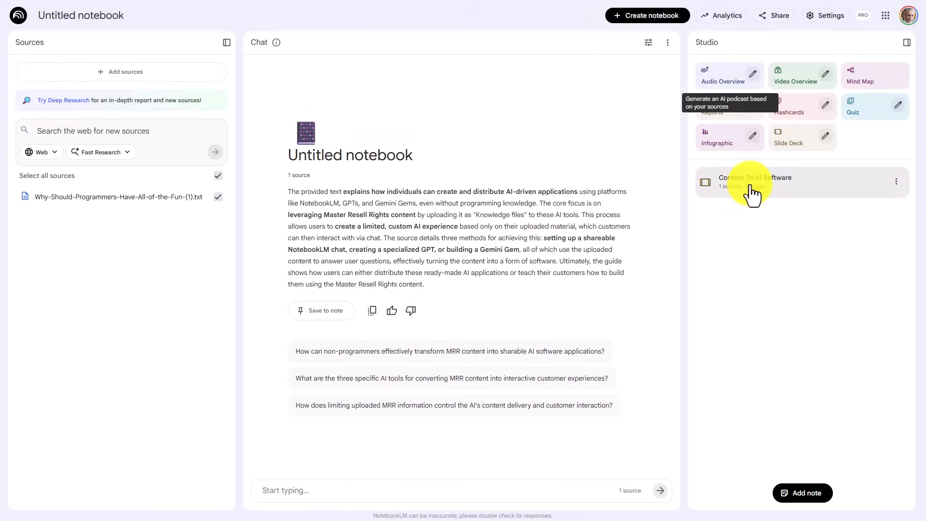
View the Content To AI Software deck in Studio and scroll through its slides.
left_click(750, 183)
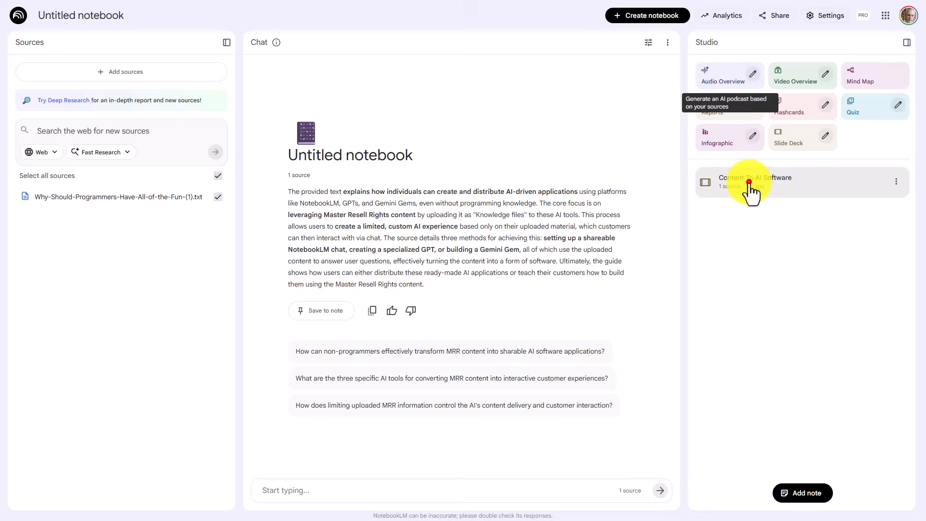
left_click(751, 181)
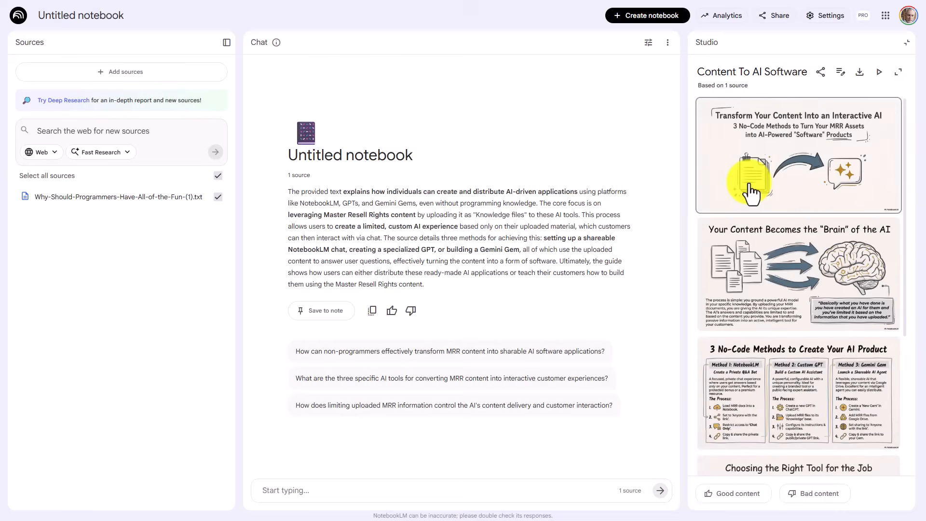
scroll("down", 3)
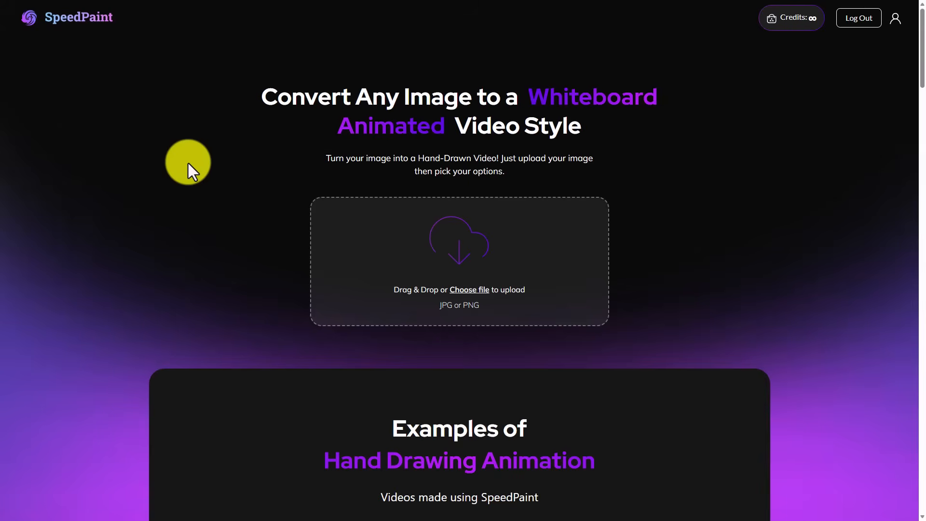
mouse_move(158, 226)
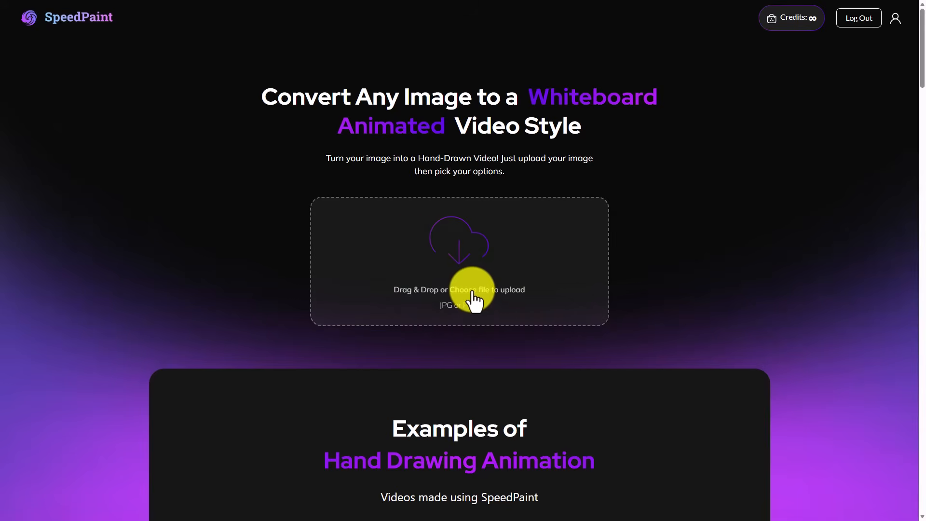
Load the infographic image and set sketching and colour-fill durations to 50.
left_click(469, 290)
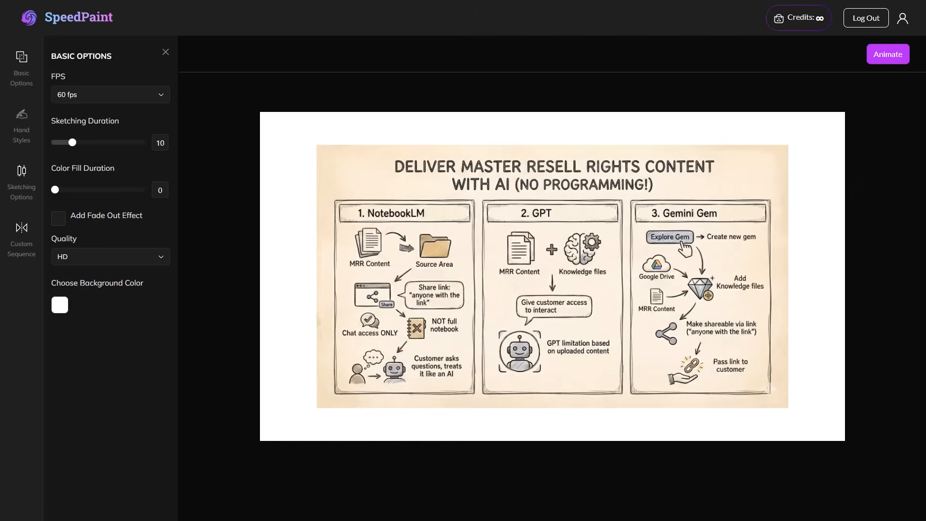
left_click_drag(72, 142, 140, 141)
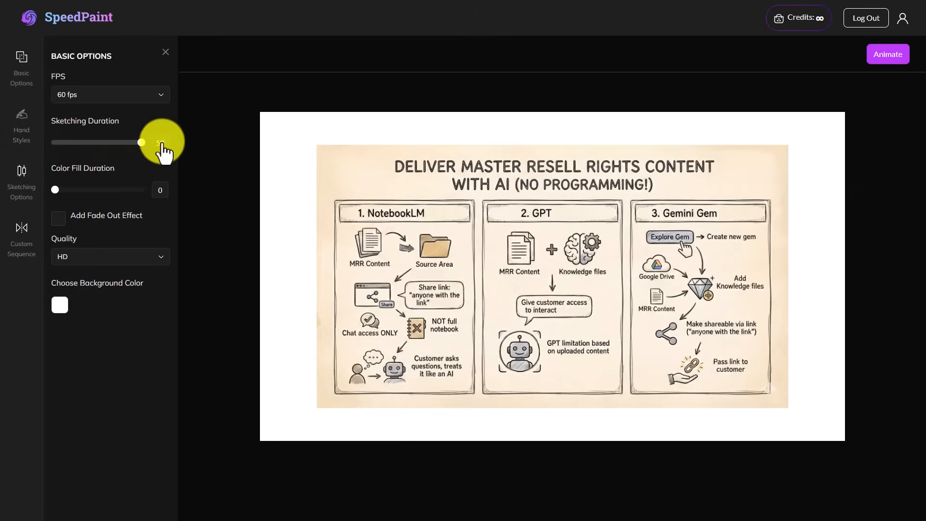
left_click_drag(55, 189, 141, 189)
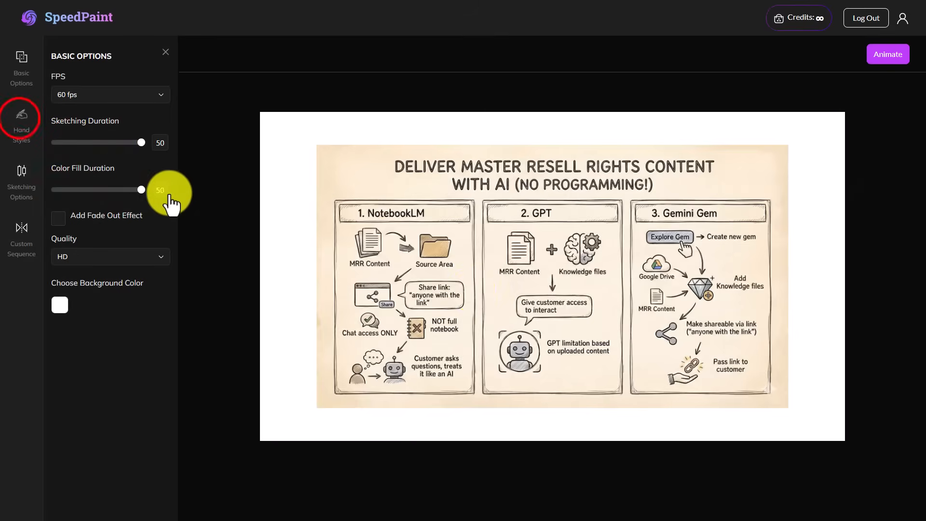
Review the Hand Styles, Sketching Options and Custom Sequence order settings.
left_click(21, 126)
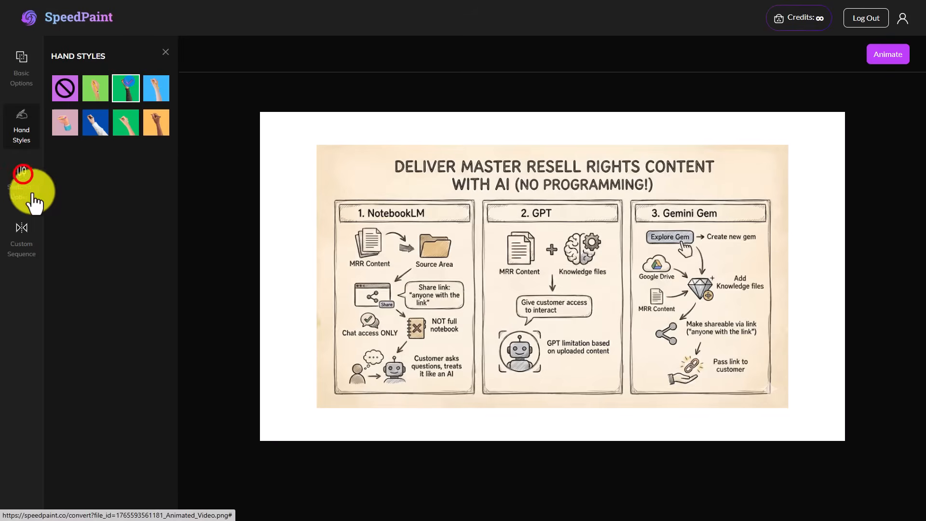
left_click(21, 184)
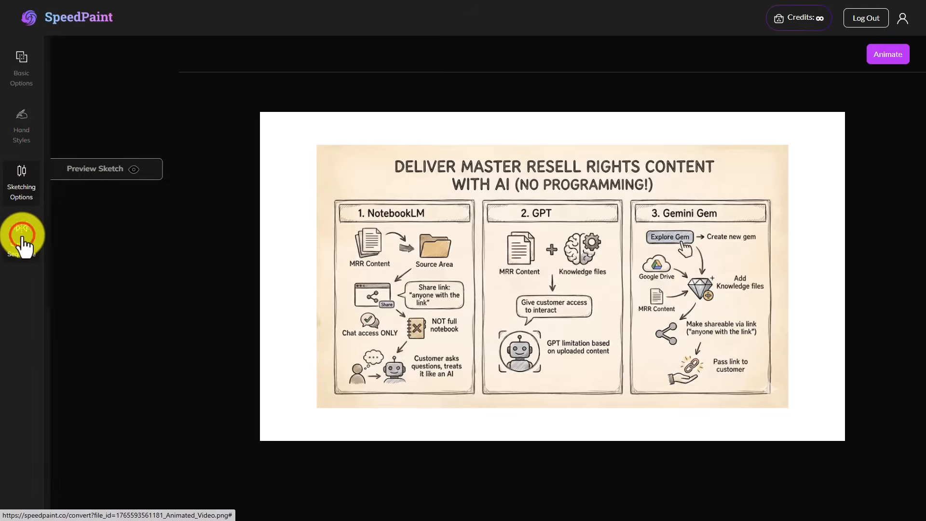
left_click(21, 236)
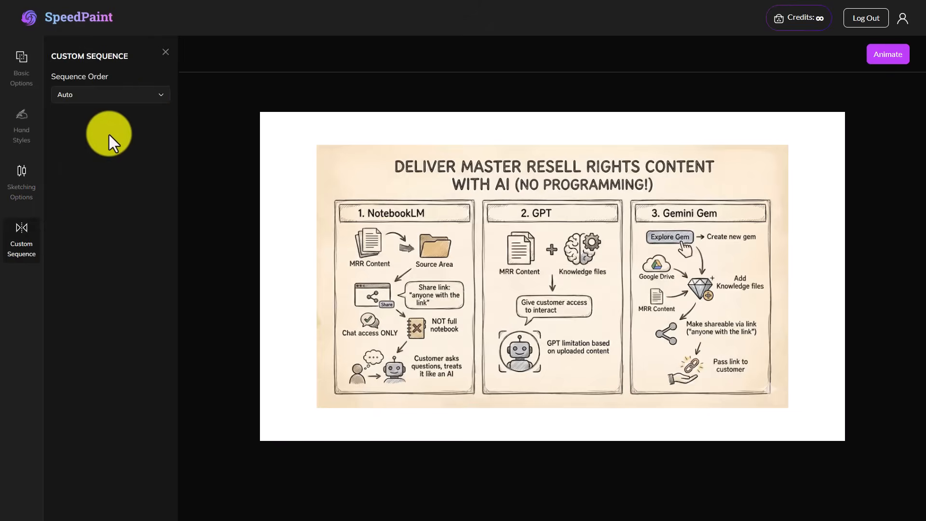
mouse_move(327, 125)
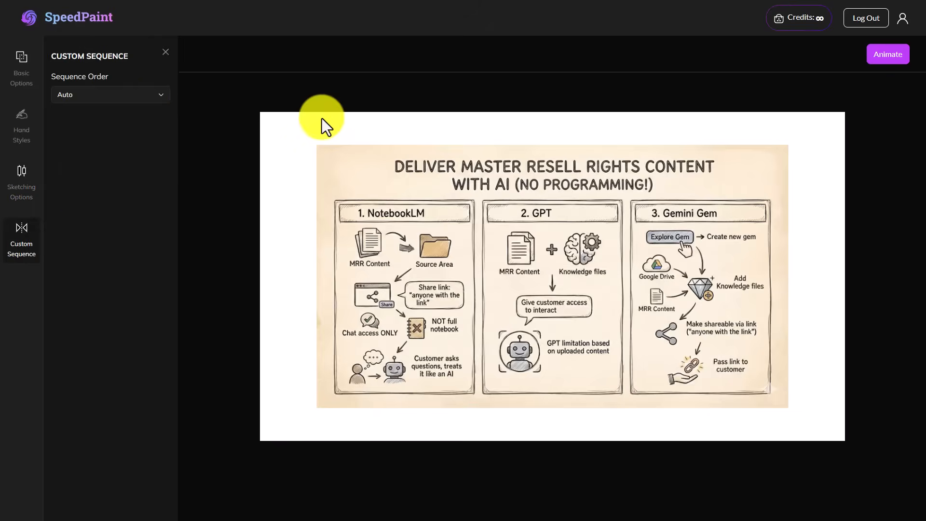
left_click(885, 54)
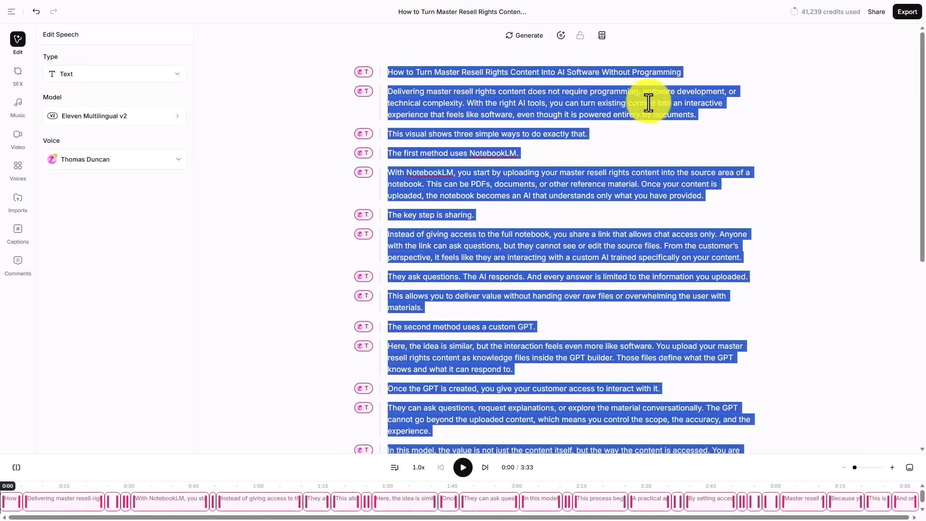
mouse_move(596, 104)
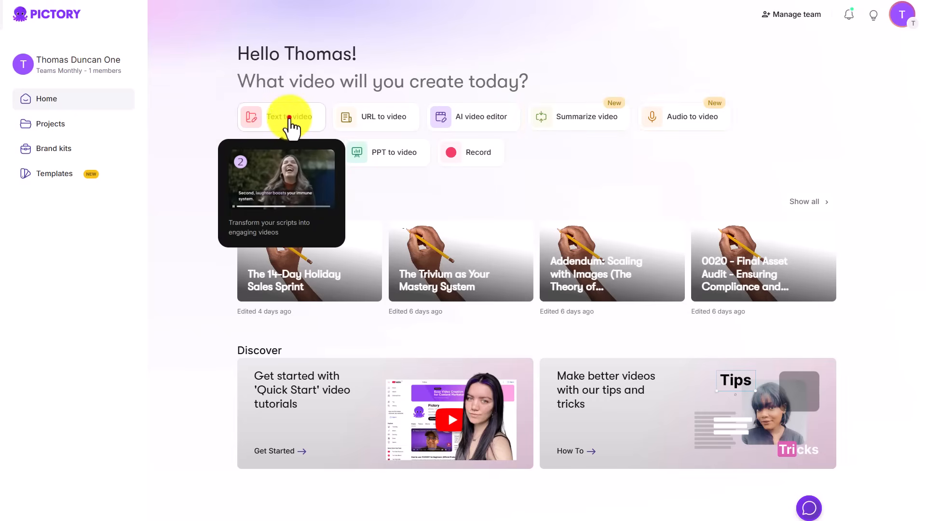
Generate a Text-to-video project from the pasted script with the None theme.
left_click(281, 117)
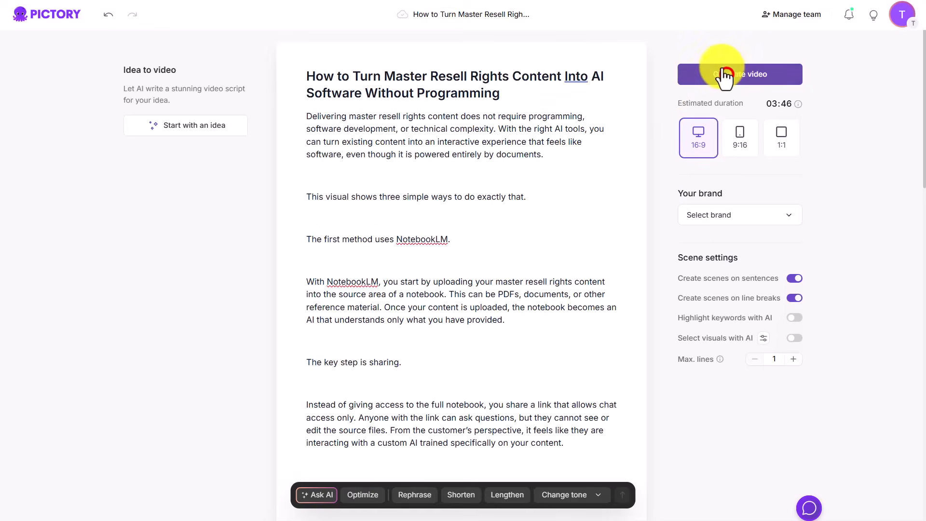
left_click(739, 75)
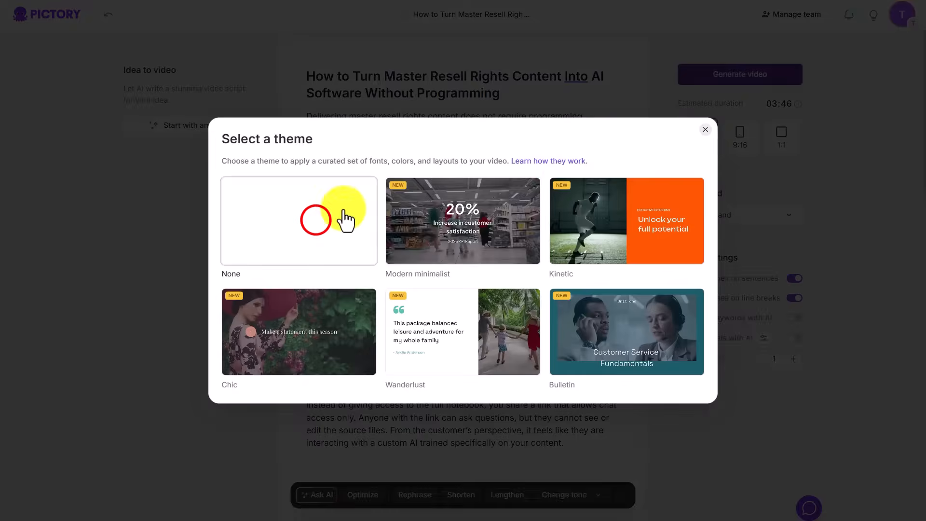
left_click(298, 220)
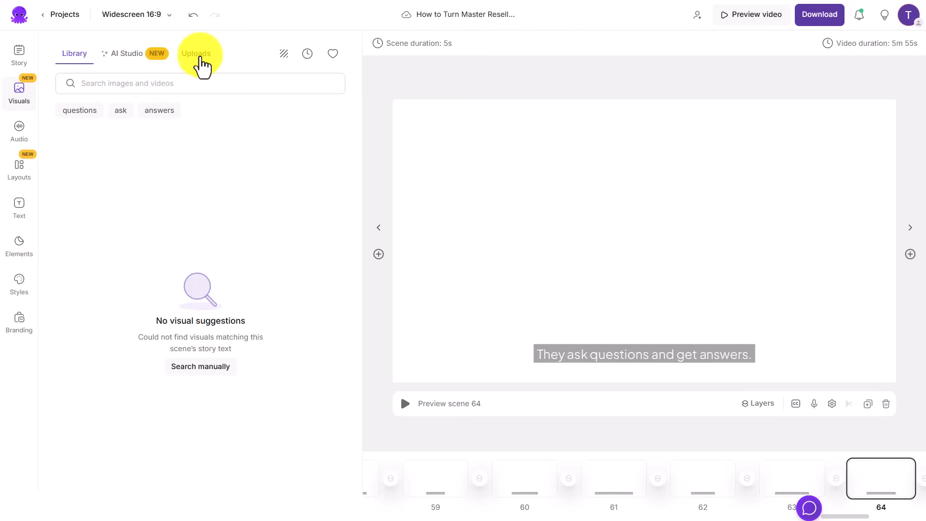
Show uploaded visuals for scene 1 and list All uploads to find the SpeedPaint video.
left_click(196, 53)
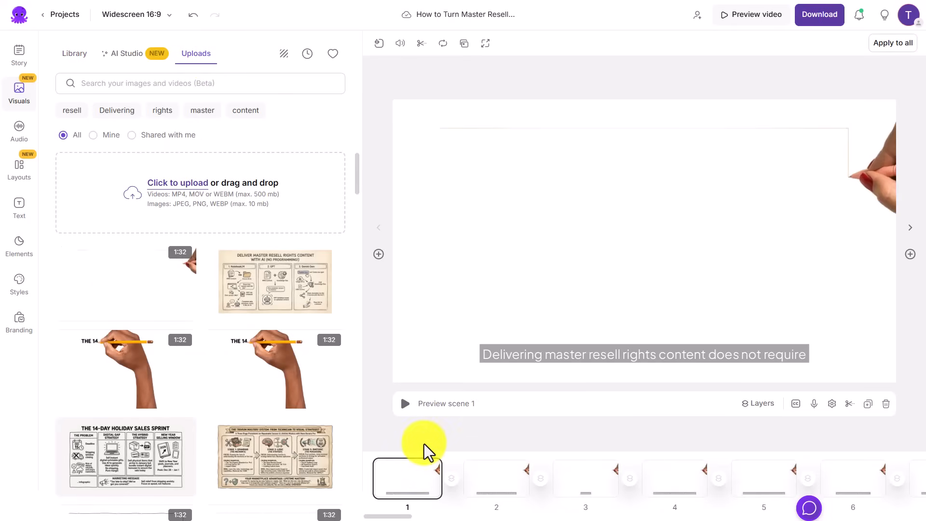
mouse_move(575, 439)
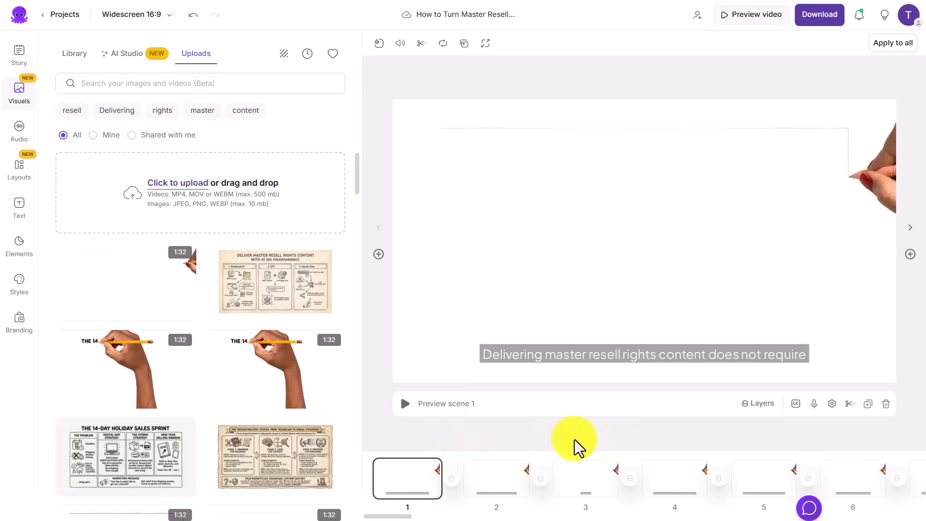
mouse_move(703, 440)
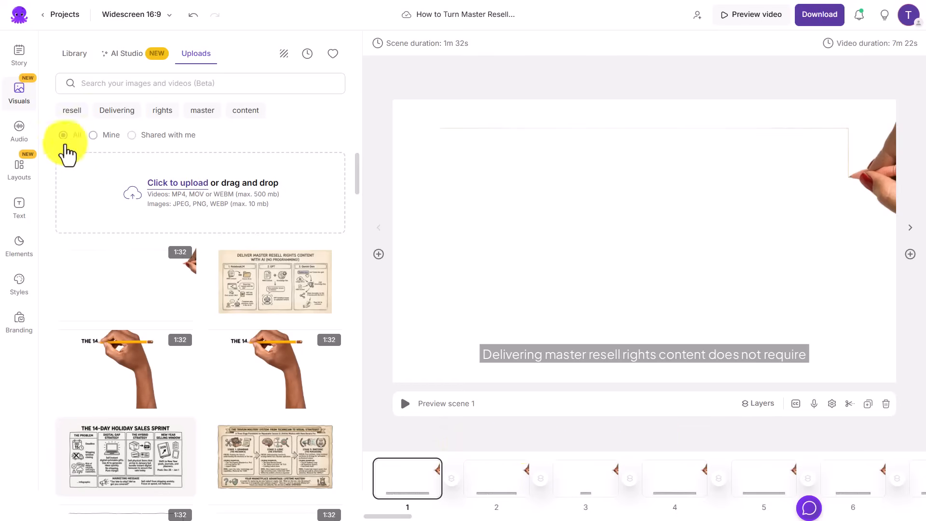
left_click(20, 131)
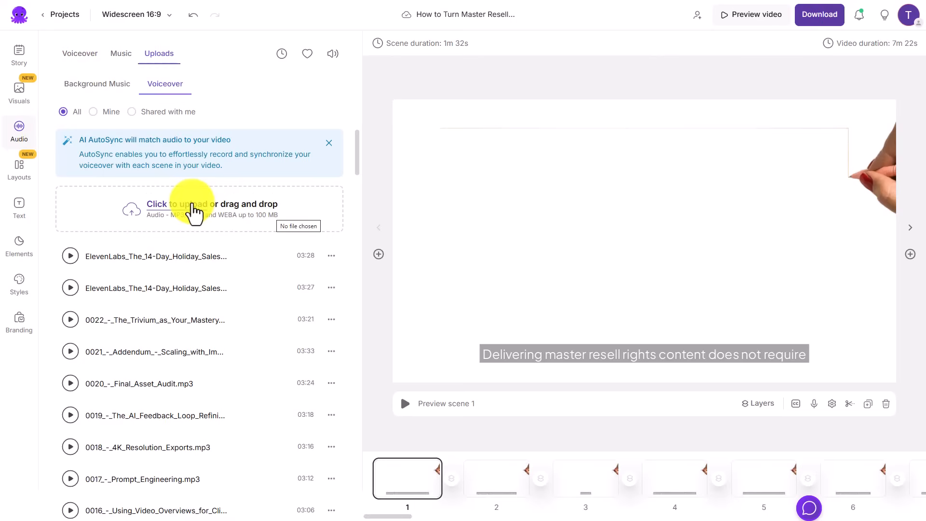
mouse_move(200, 214)
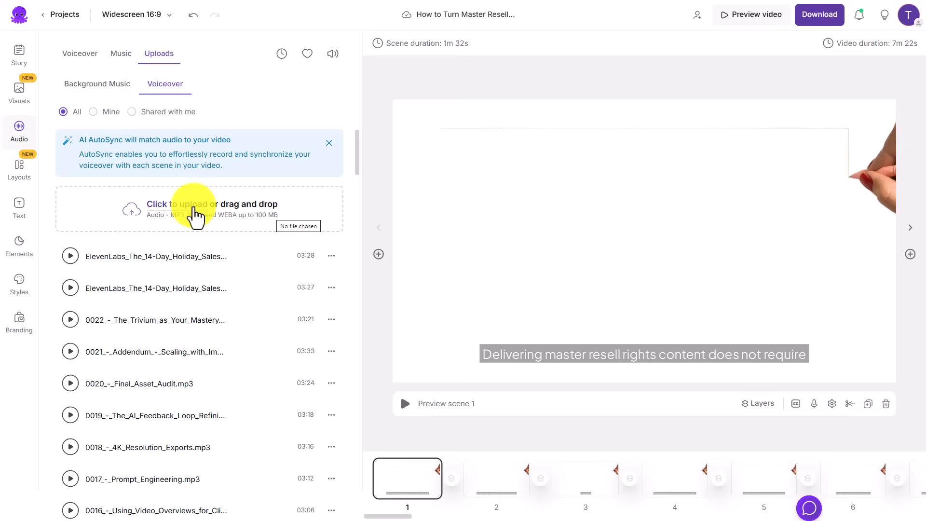
Upload Animated_Video.mp3 and apply it as the voiceover for the Entire Video.
left_click(177, 203)
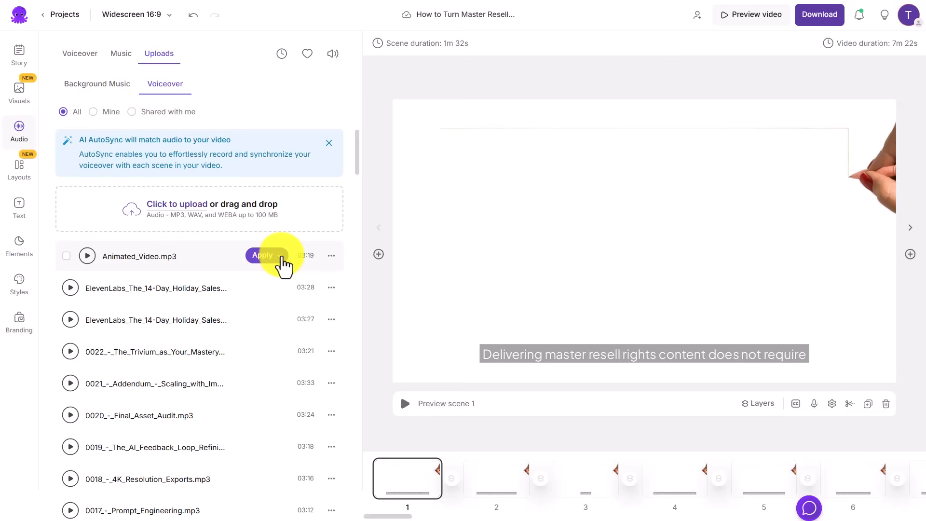
left_click(264, 255)
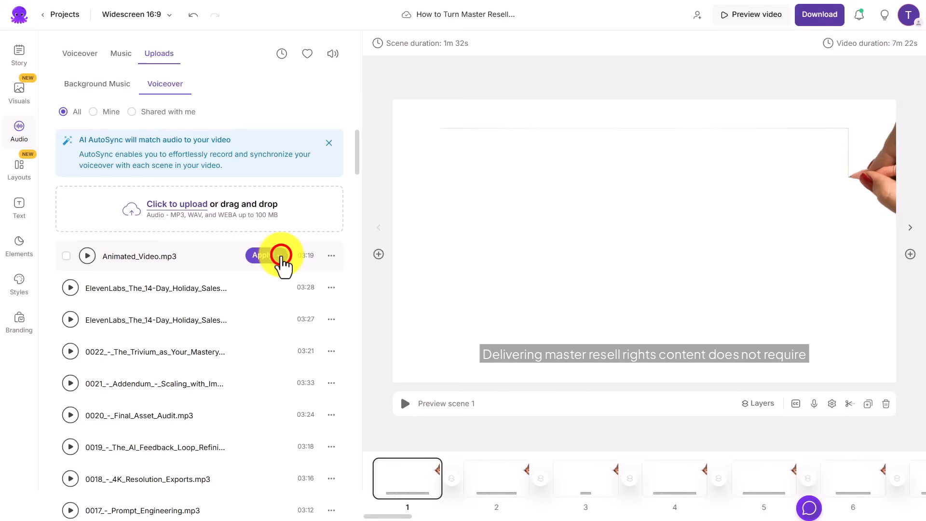
left_click(262, 255)
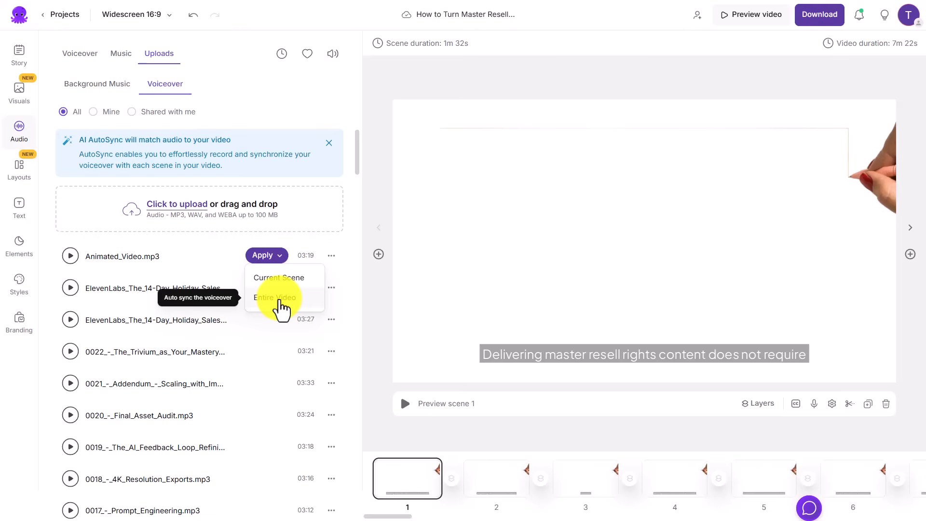
left_click(758, 14)
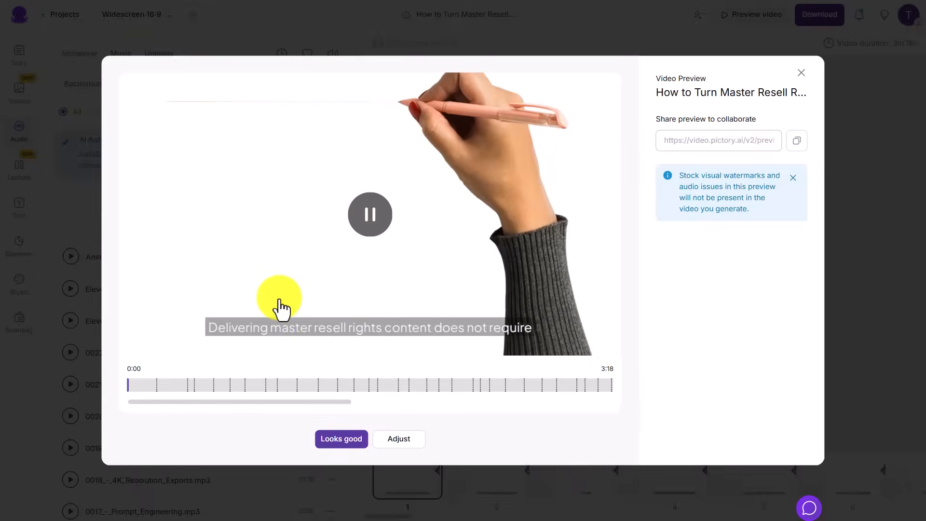